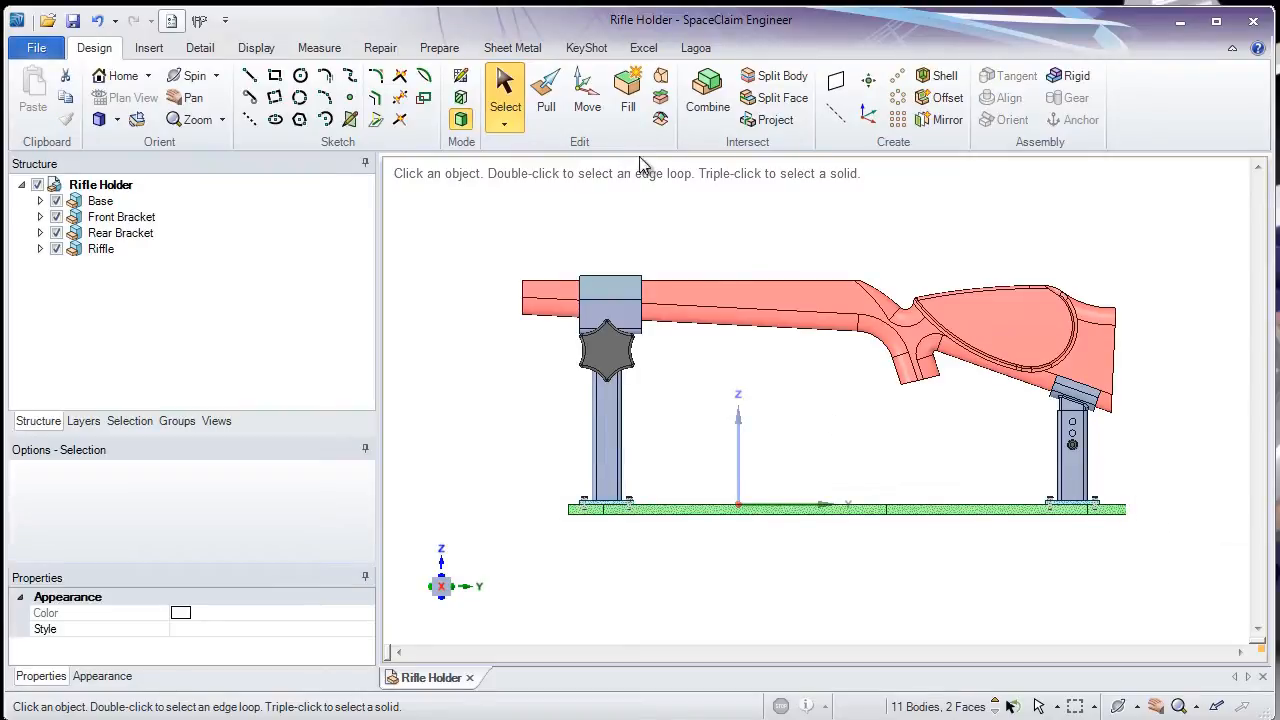
Step: Save the base height ruler dimension as a new group named 'Base Height'
left_click(587, 90)
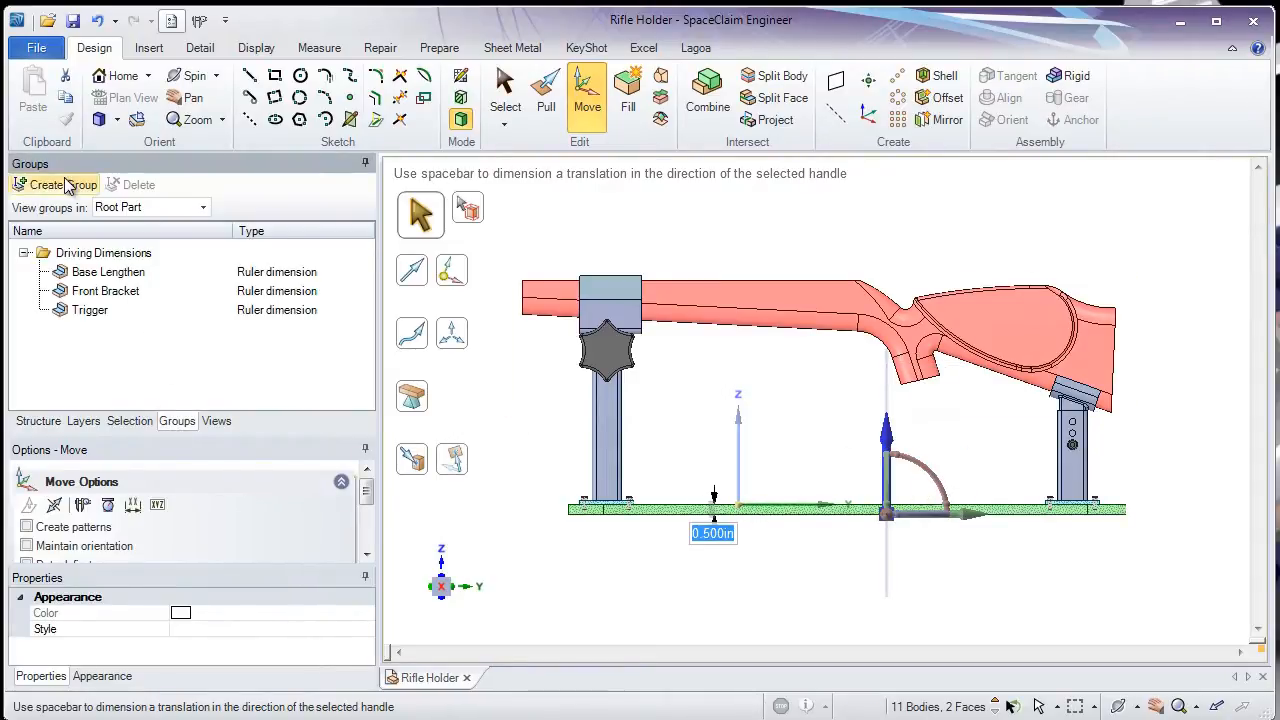
left_click(46, 184)
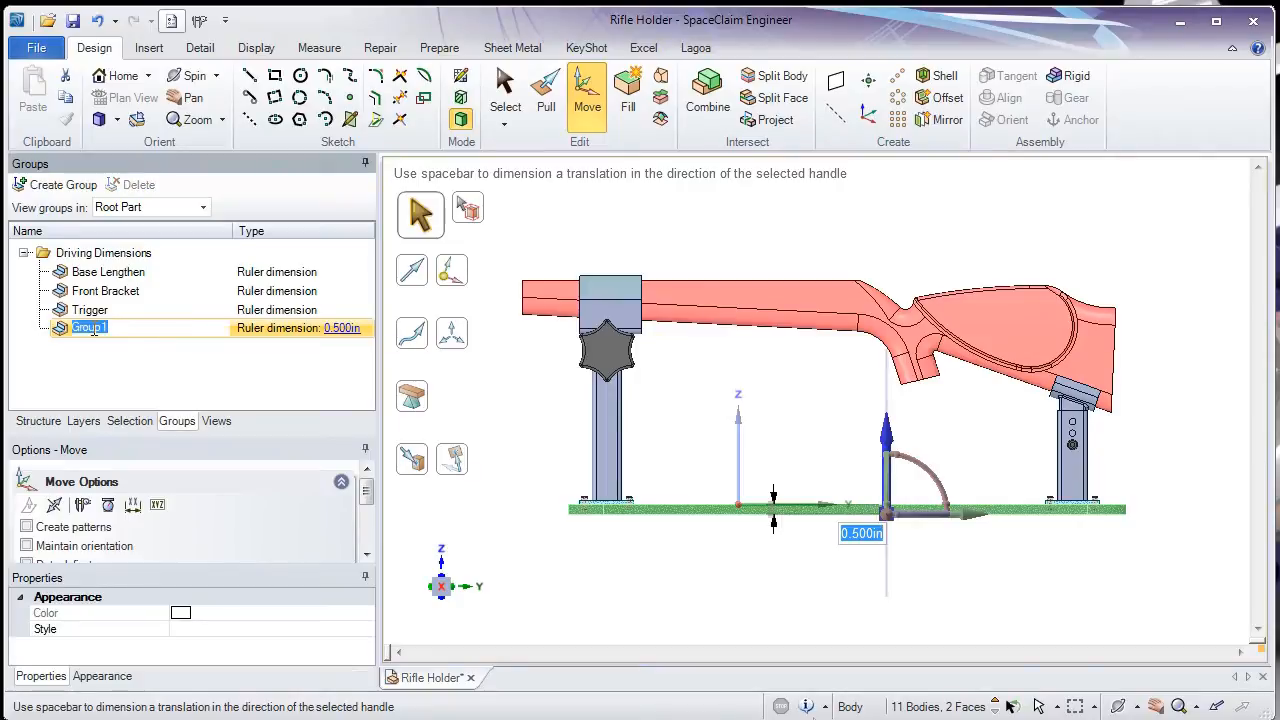
type("Base Height")
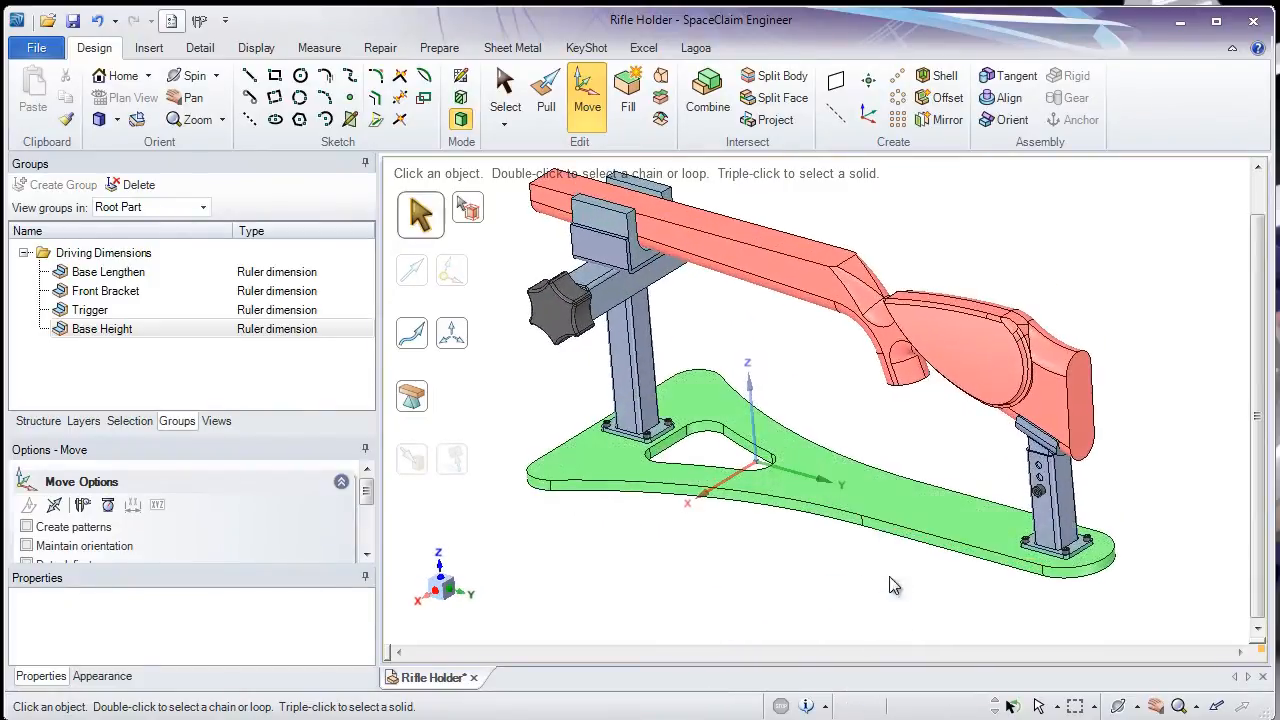
Step: Add ruler-dimension groups named 'Base Thickness' and 'Base Widen' for the base
left_click(545, 90)
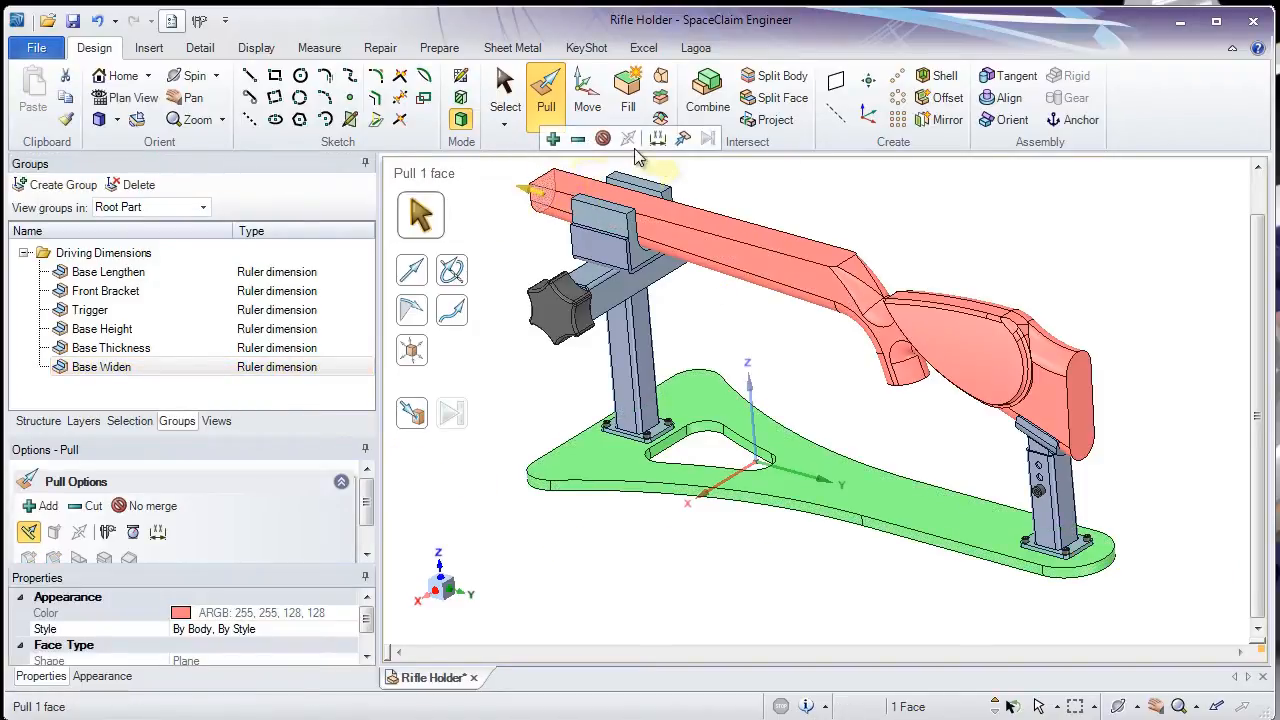
Step: Add the 'Rifle Length' group and export all seven dimension groups to Excel
left_click(1075, 470)
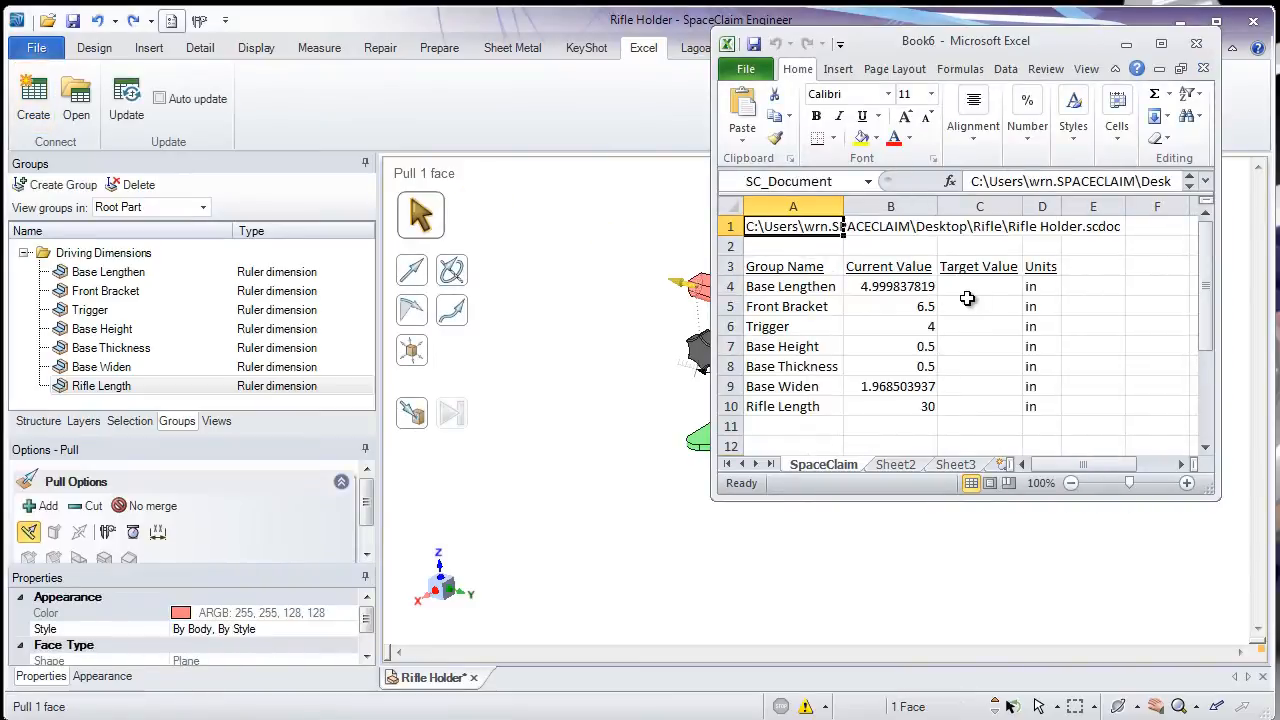
Step: Enter column C targets: =SC_BaseLengthen_target, =SC_Trigger_target, =SC_BaseHeight_target, then 45
left_click(979, 286)
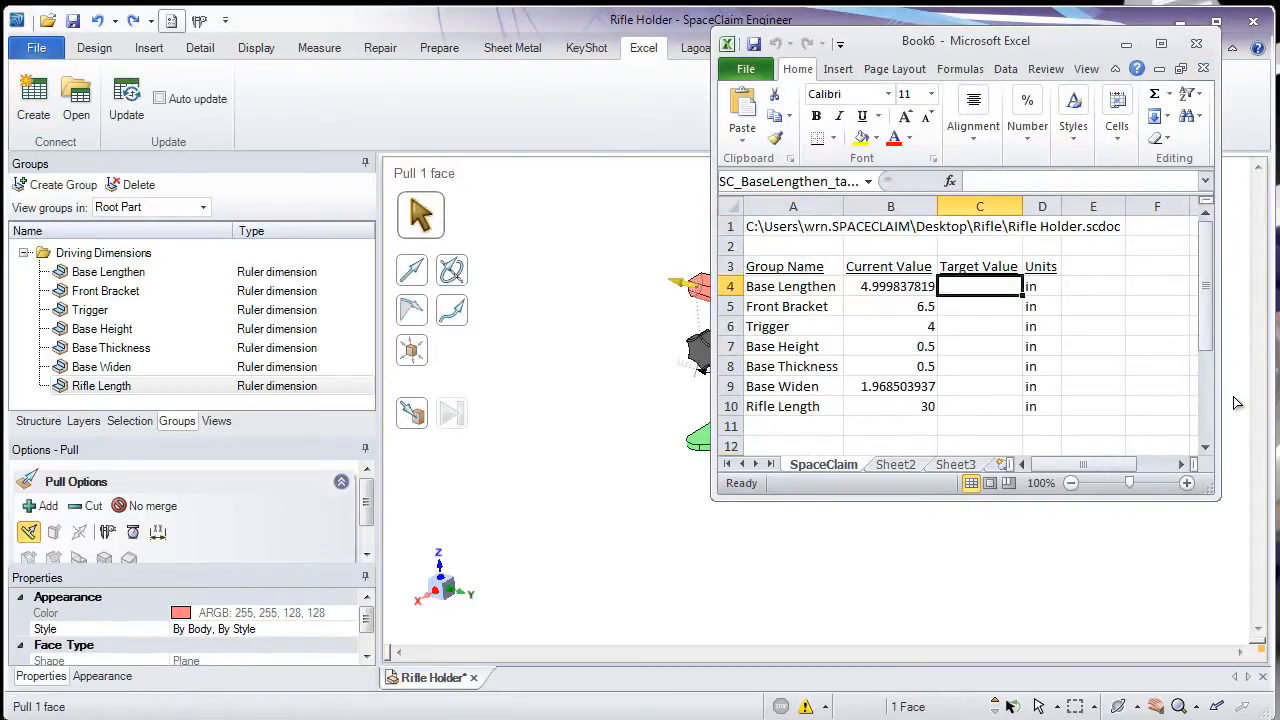
type("=SC_BaseLengthen_target")
left_click(980, 306)
type("8")
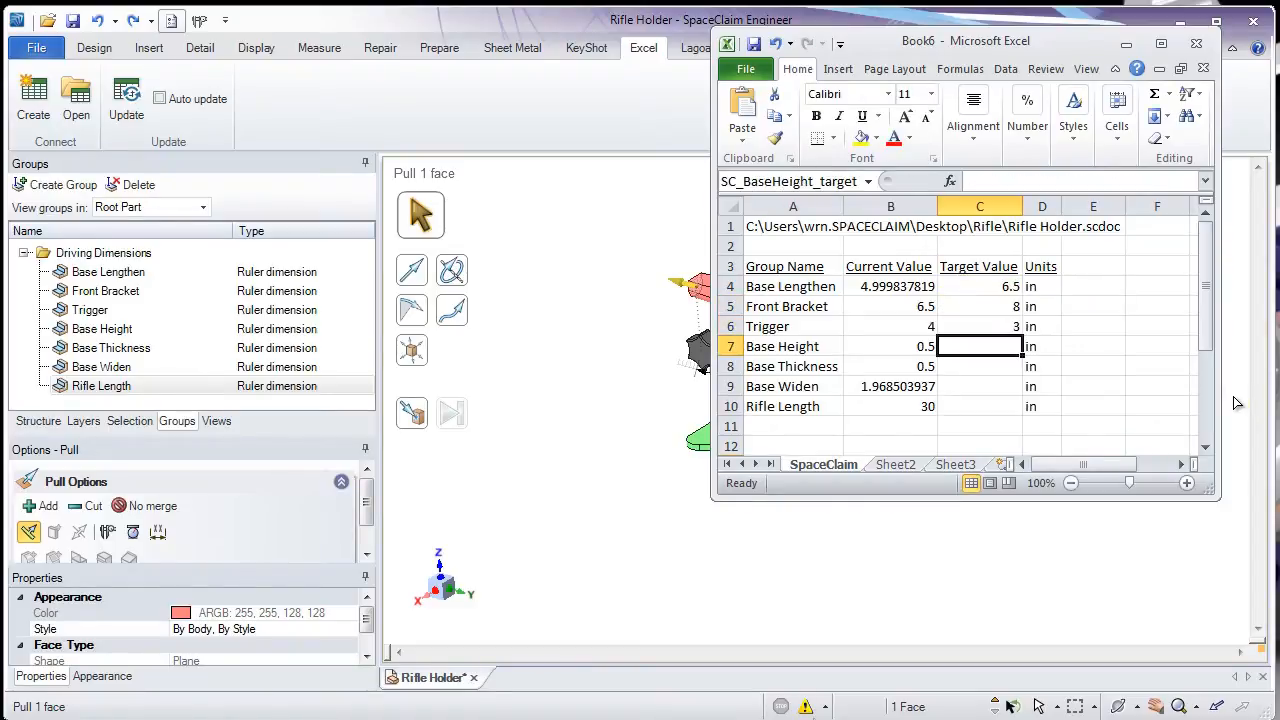
type("=SC_Trigger_target")
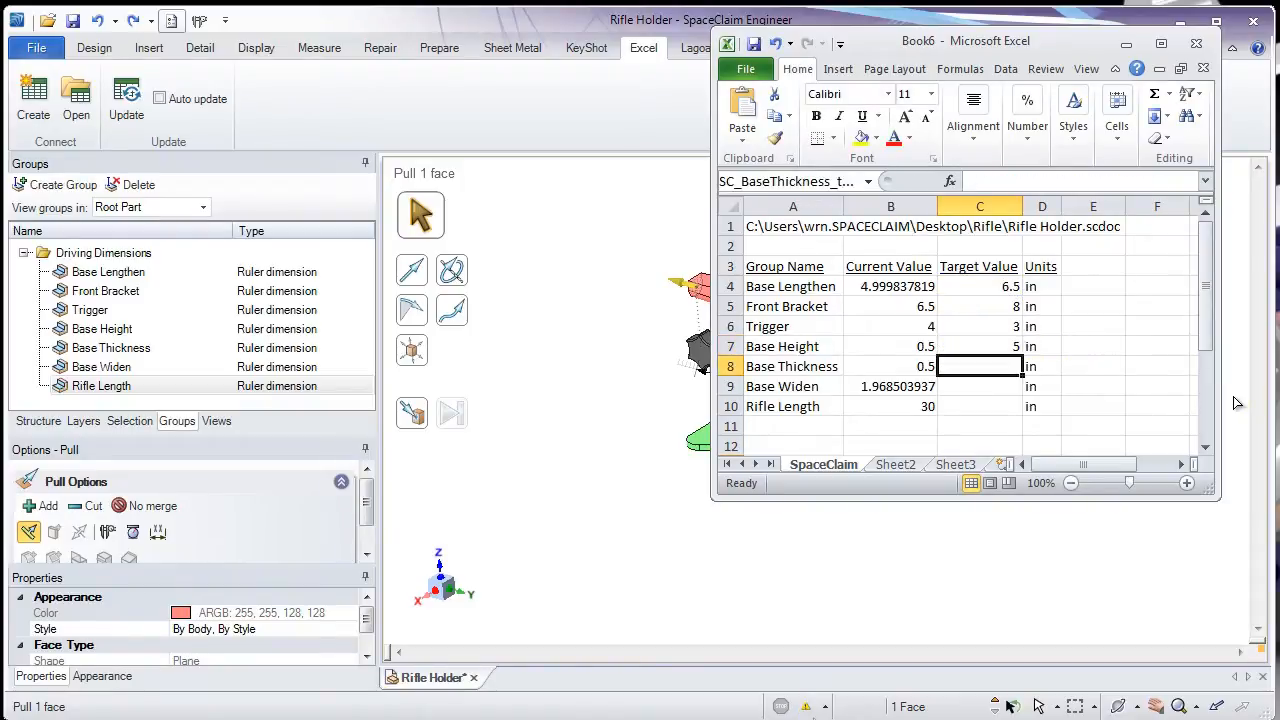
type("=SC_BaseHeight_target")
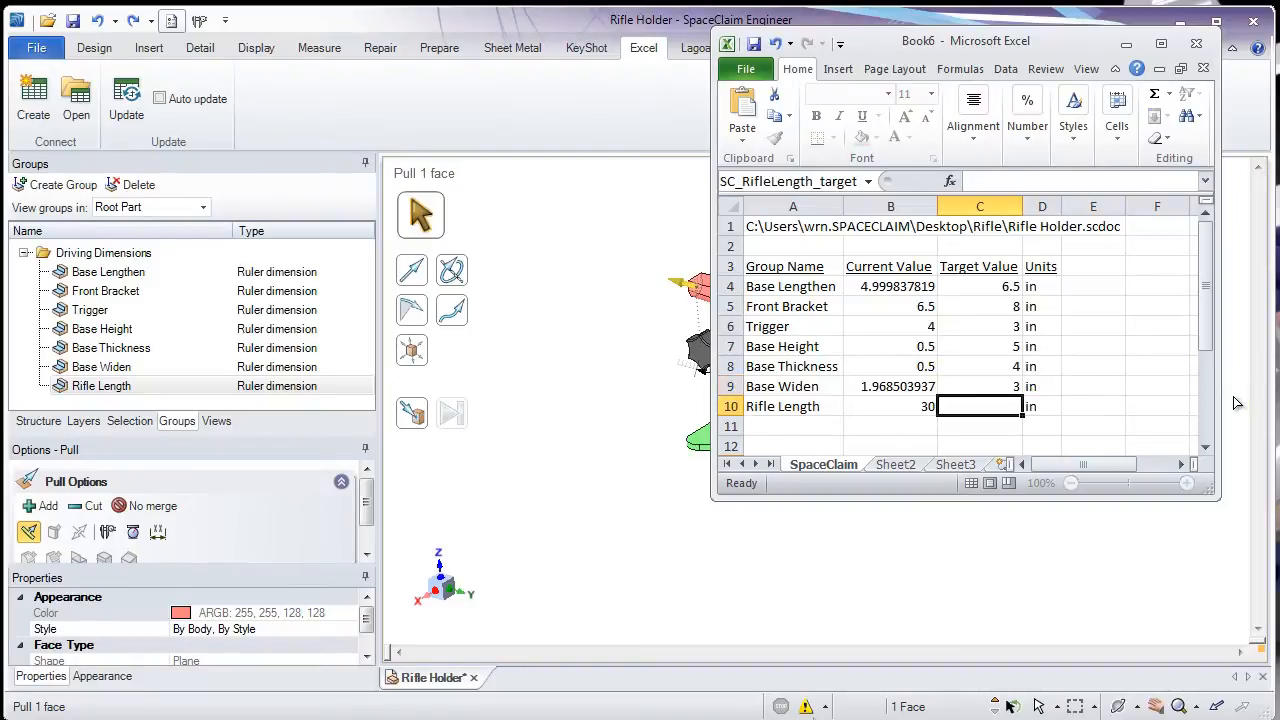
type("45")
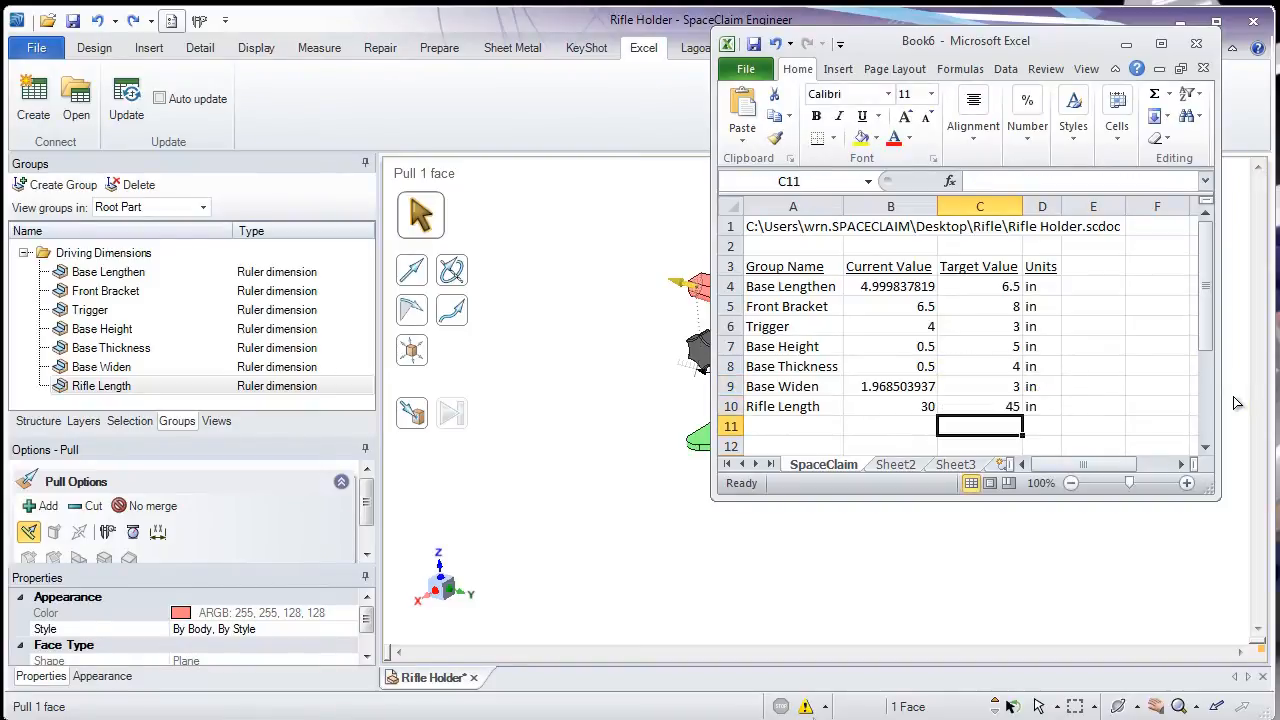
Step: Drive the model from the spreadsheet targets: thicker base, taller posts, longer rifle
left_click(126, 98)
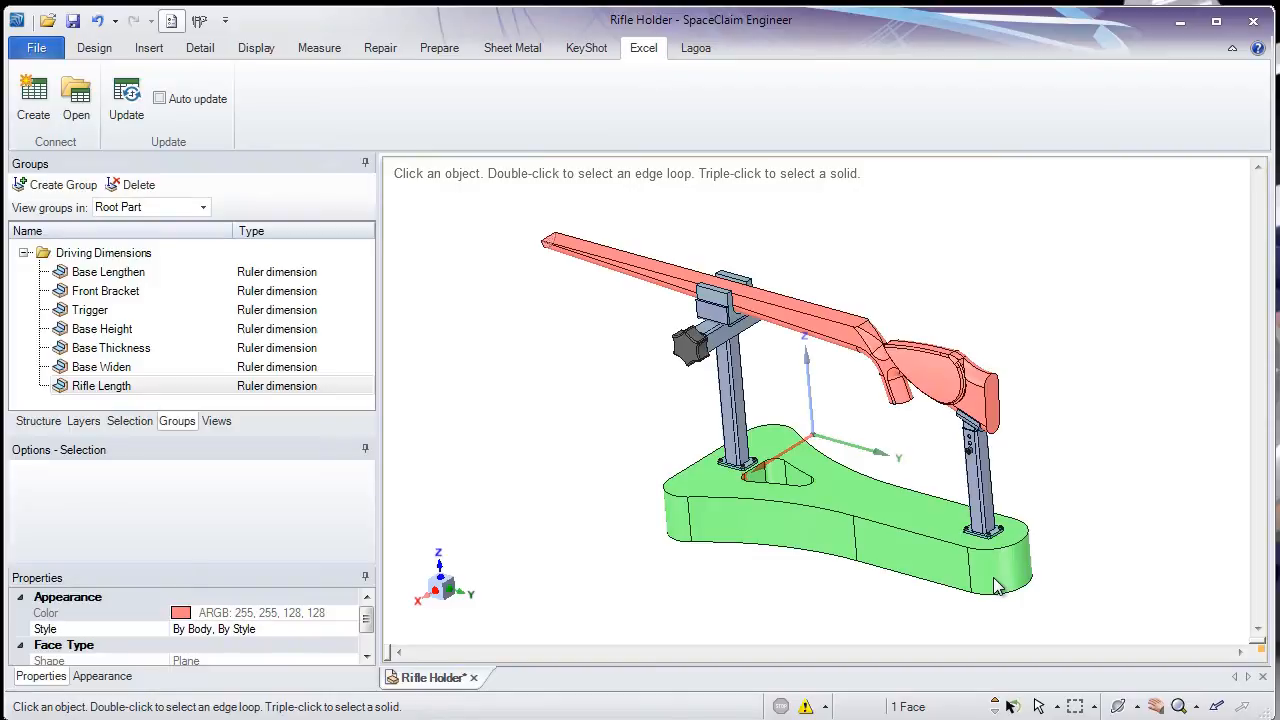
Step: Show the SpaceClaim Options Add-Ins list with Excel Dimension Editor active
left_click(36, 47)
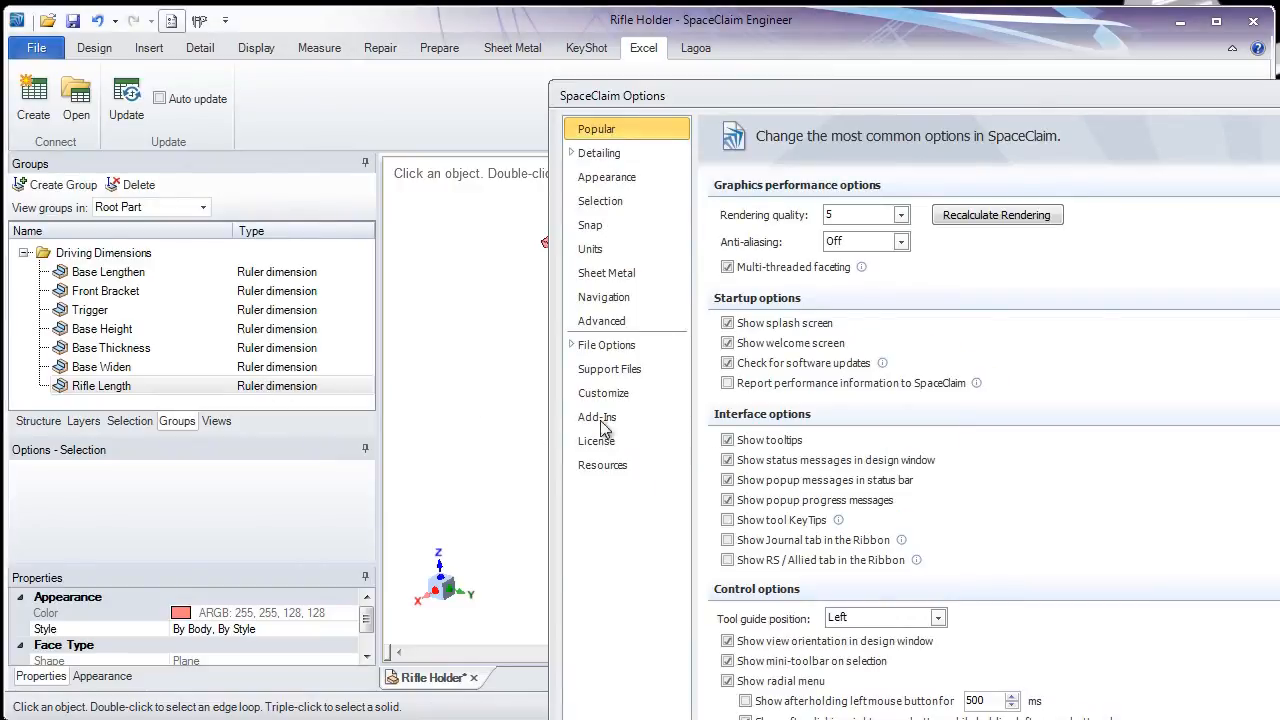
left_click(597, 417)
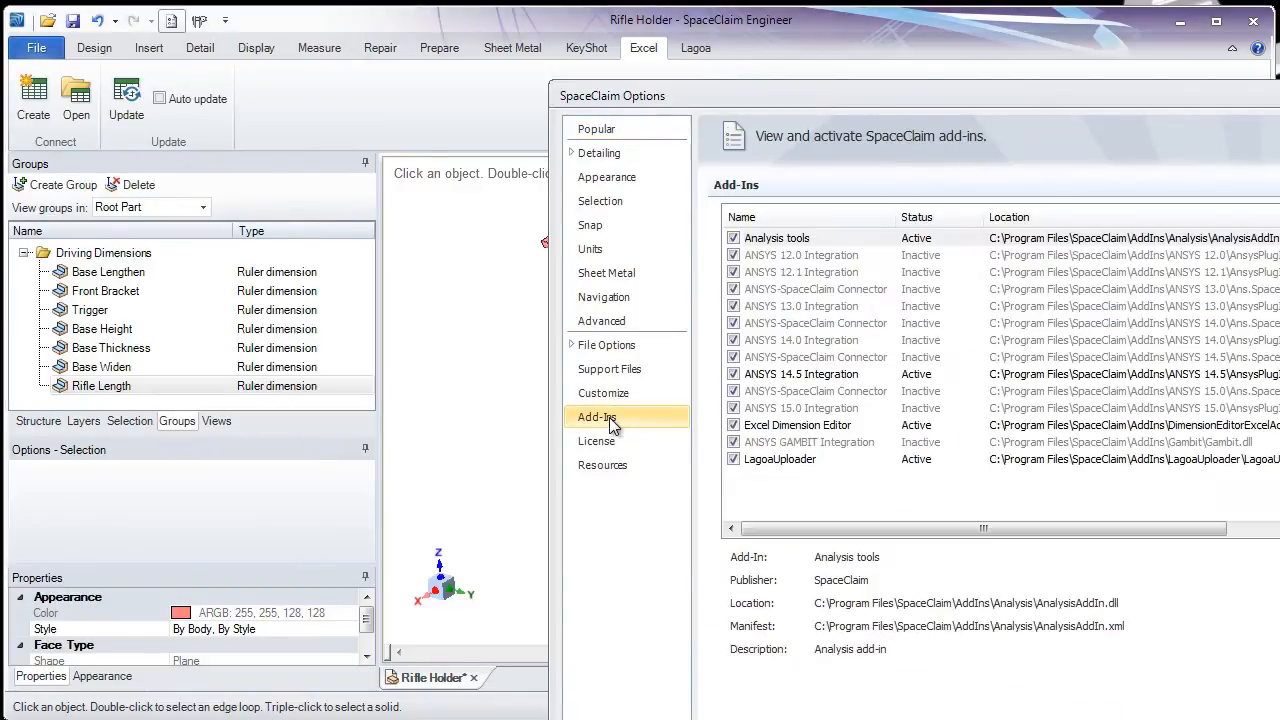